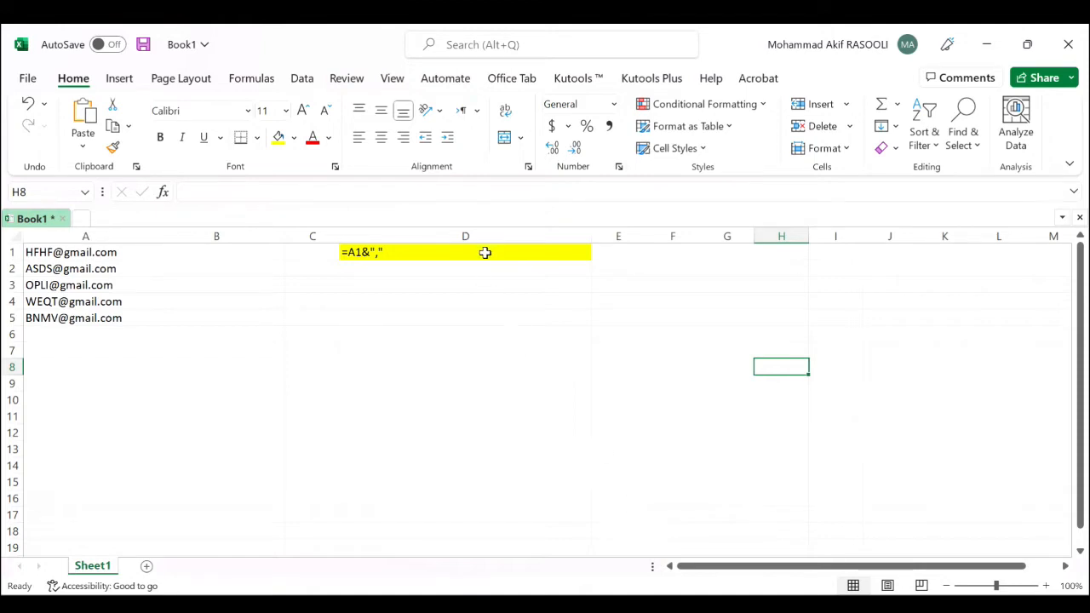
Put the formula =A1&"," in B1 and fill it down to B5 for the five emails.
left_click(465, 252)
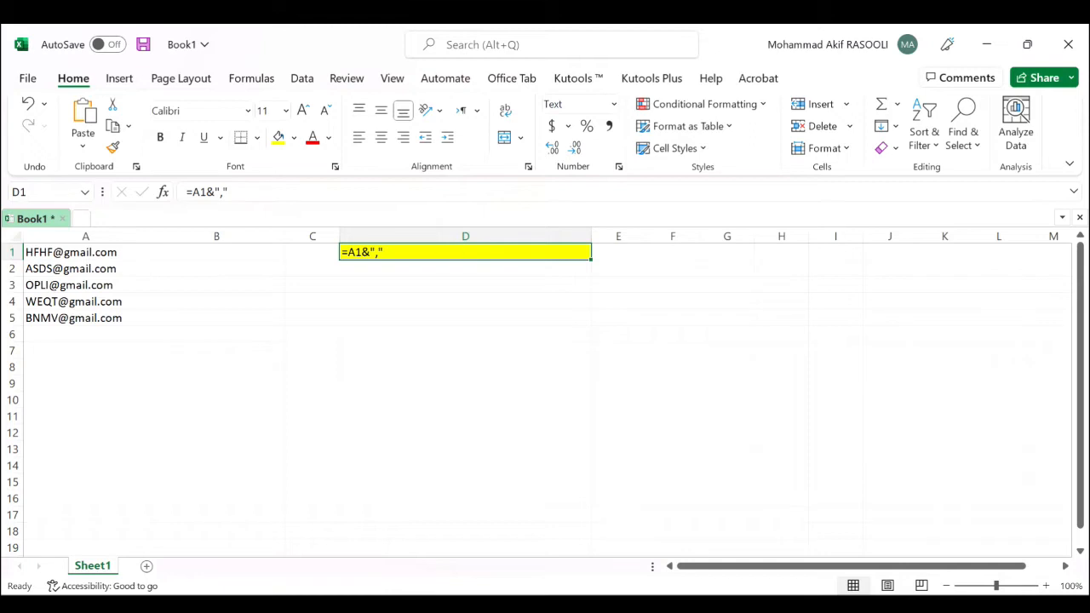
double_click(465, 251)
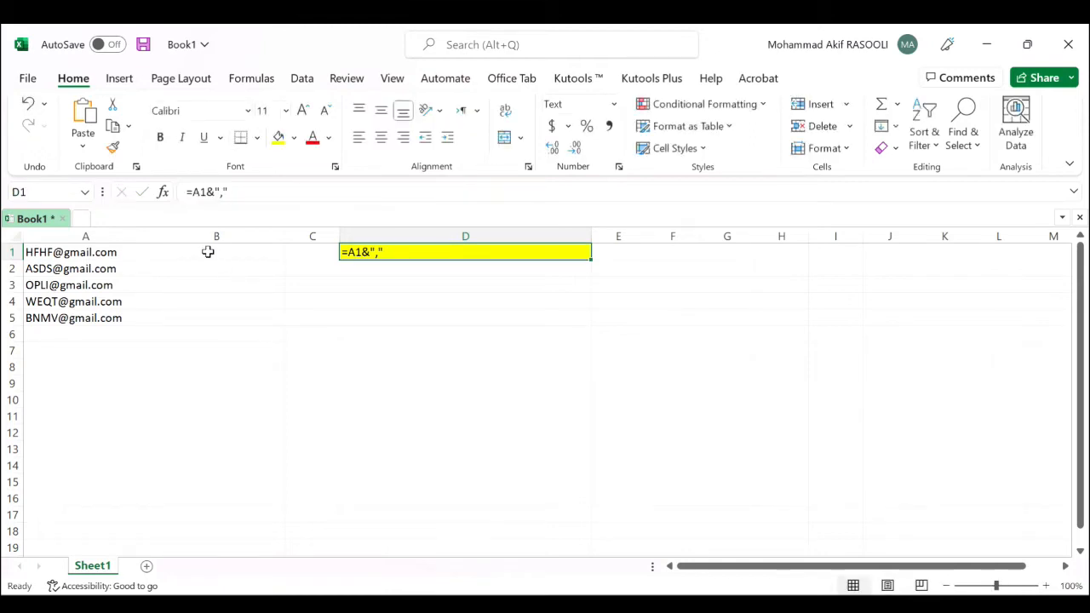
left_click(217, 252)
type("=A1&\",\"")
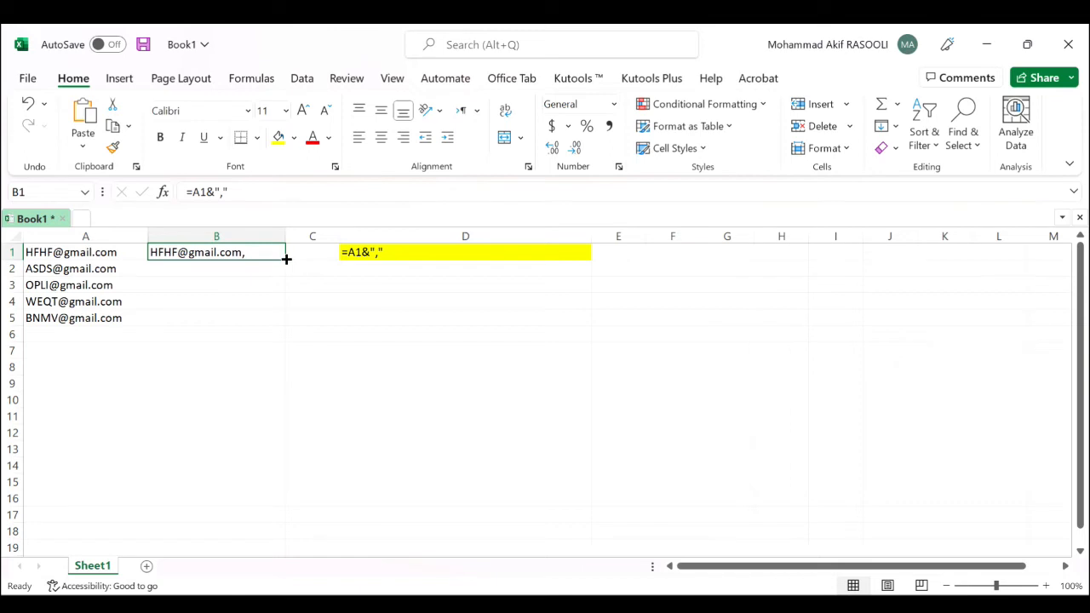
mouse_move(286, 261)
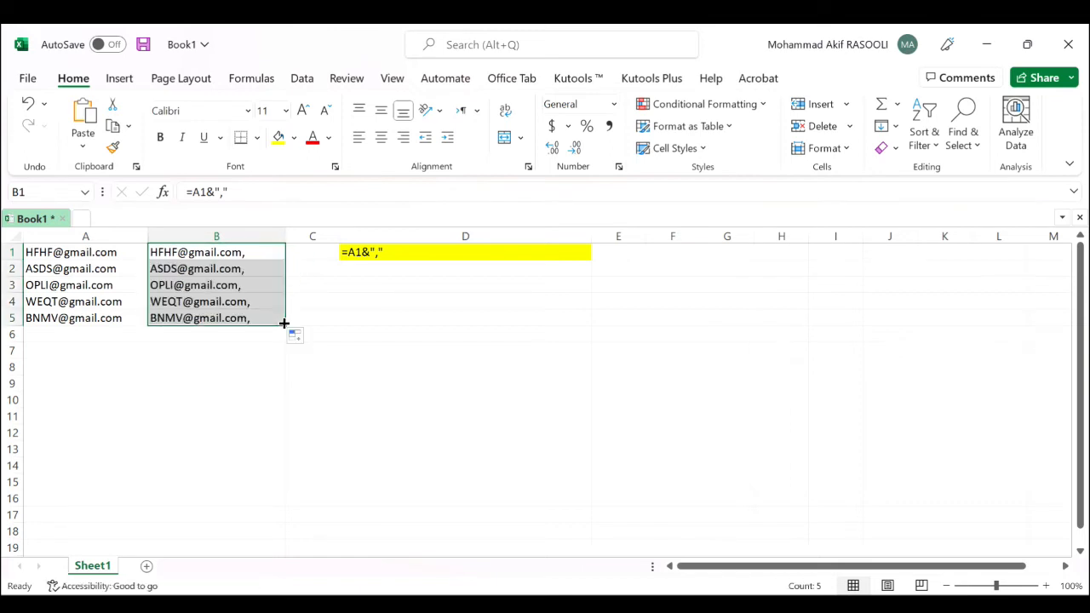
left_click(465, 350)
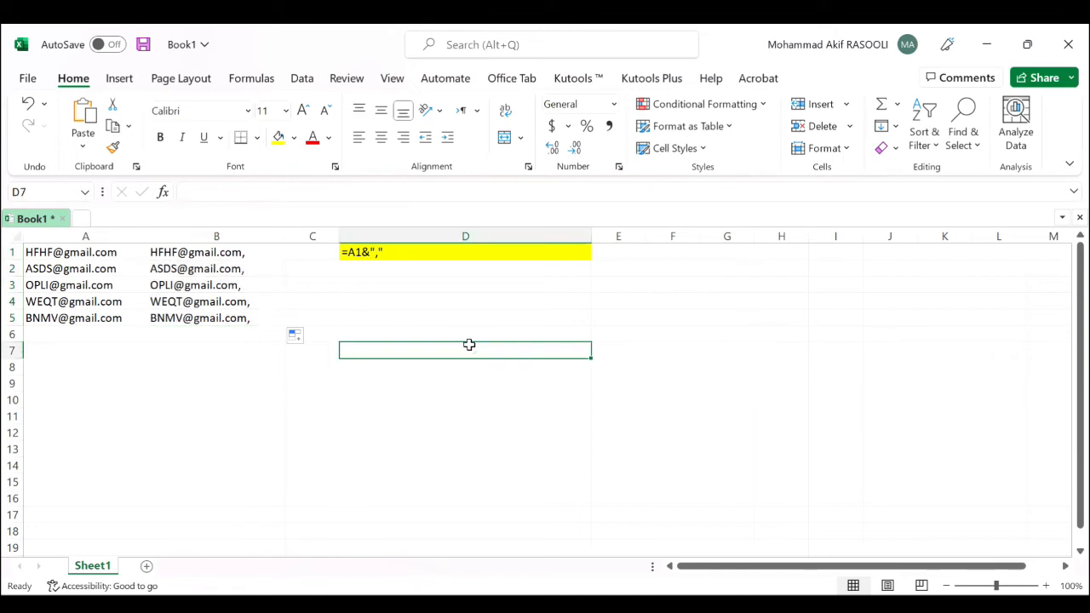
mouse_move(658, 332)
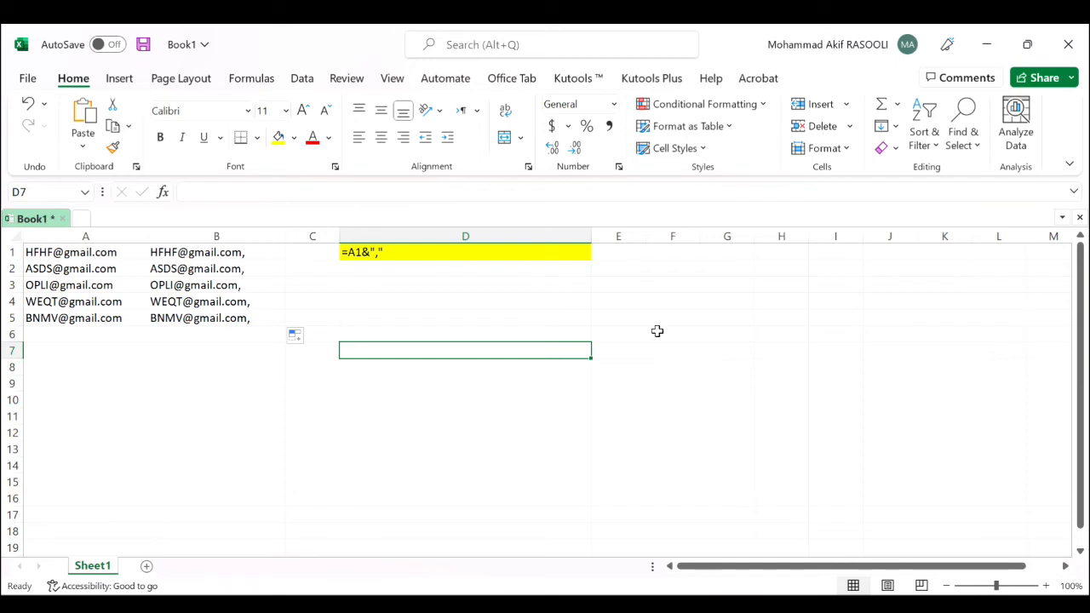